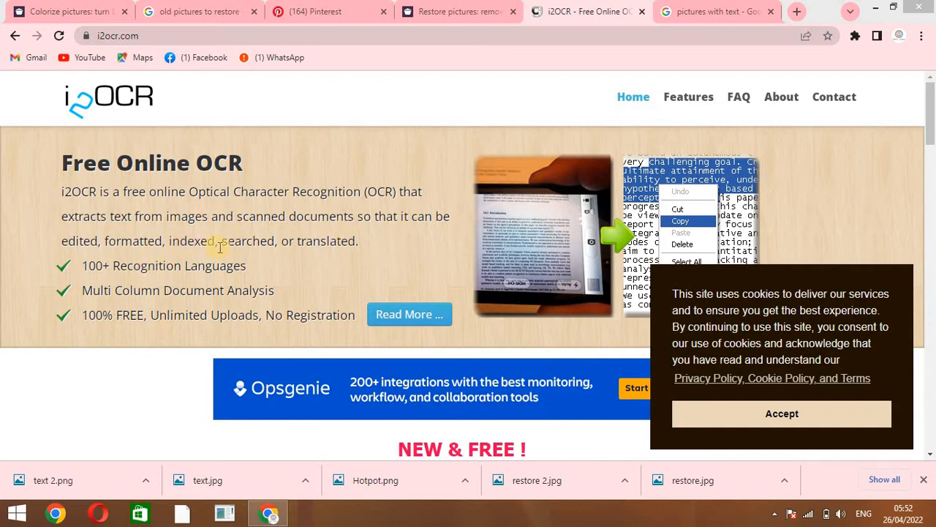
mouse_move(365, 273)
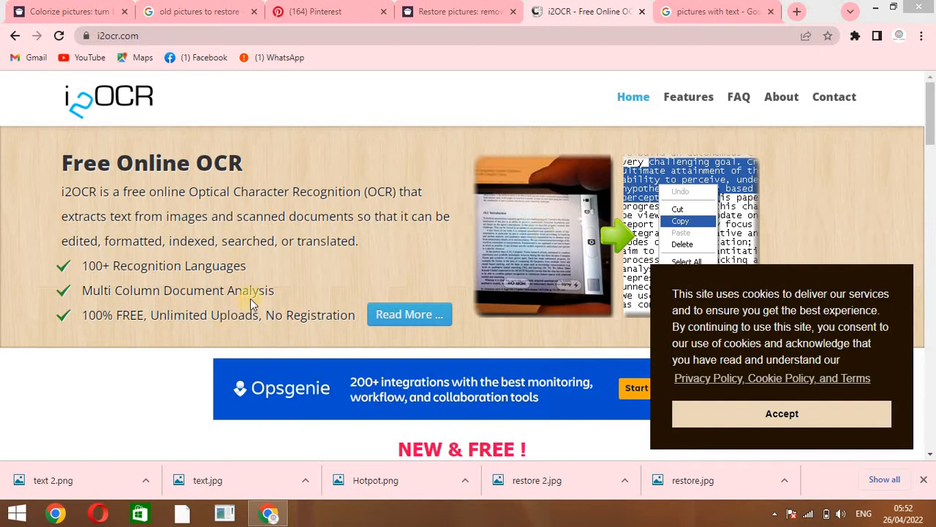
mouse_move(375, 313)
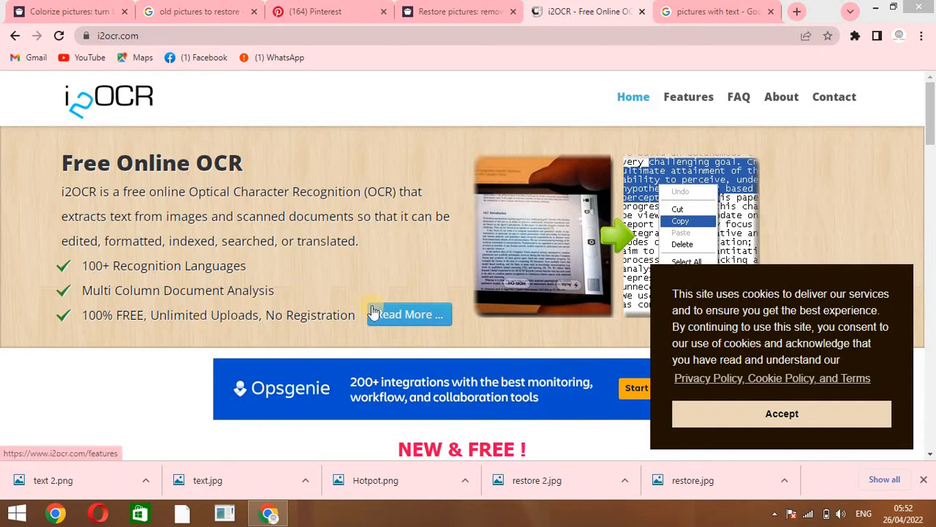
mouse_move(852, 223)
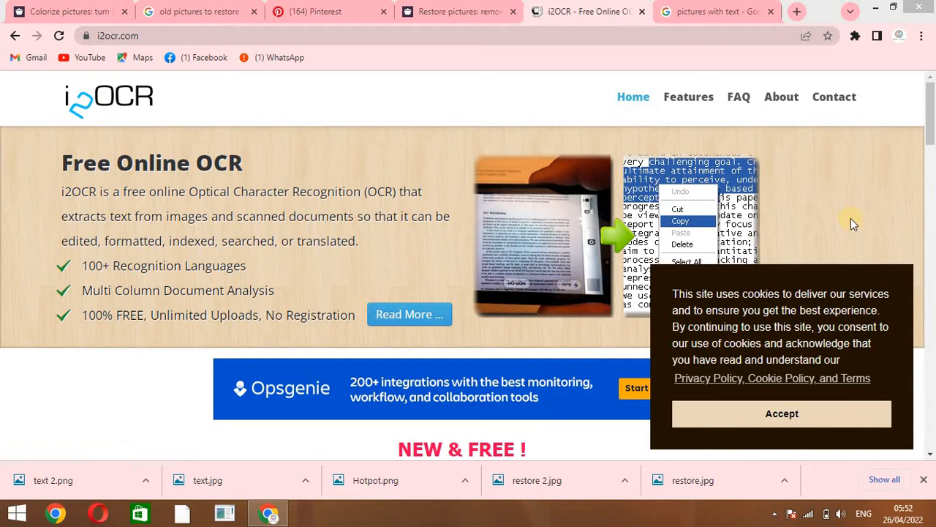
Switch i2OCR to the Image OCR tool and bring its three-step form into view.
scroll(down, 3)
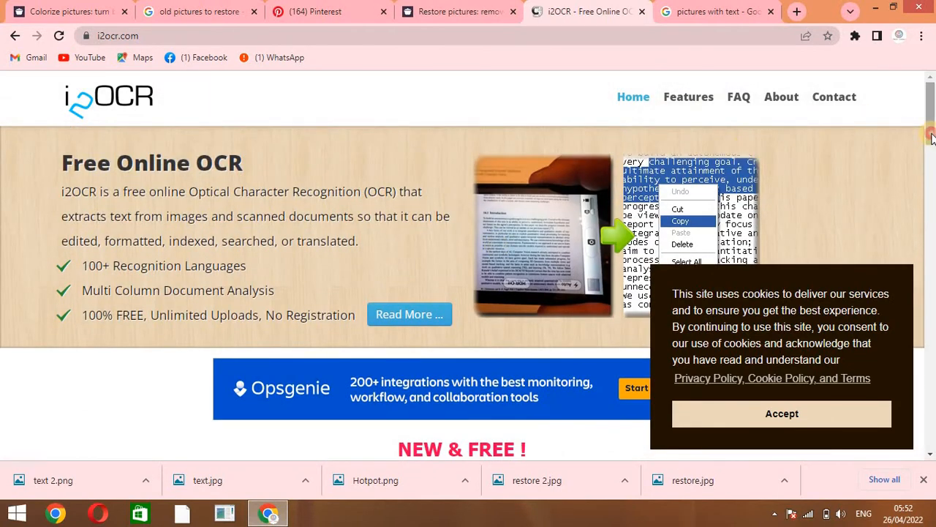
scroll(down, 3)
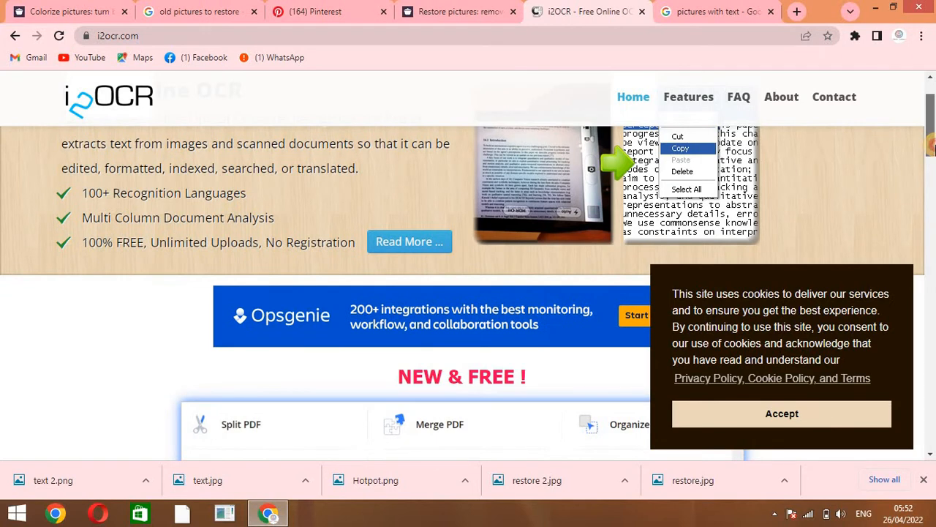
scroll(down, 3)
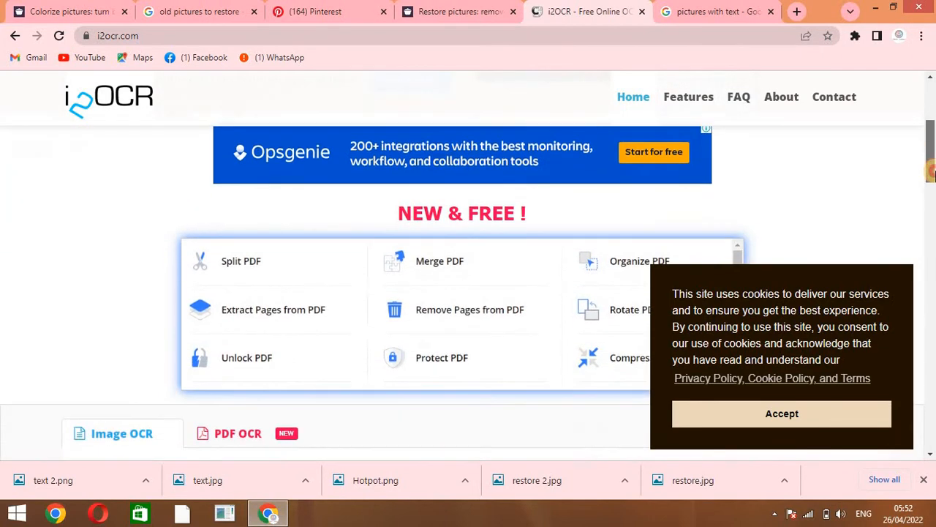
scroll(down, 3)
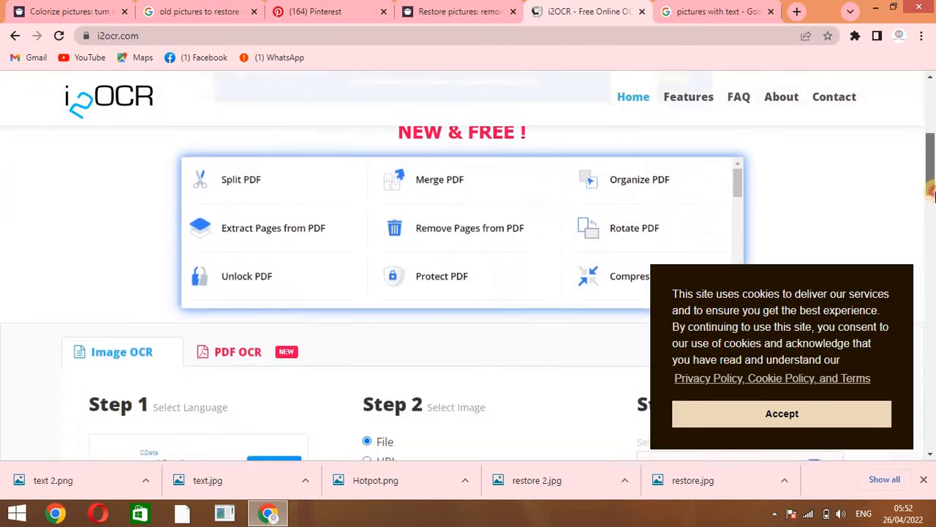
scroll(down, 3)
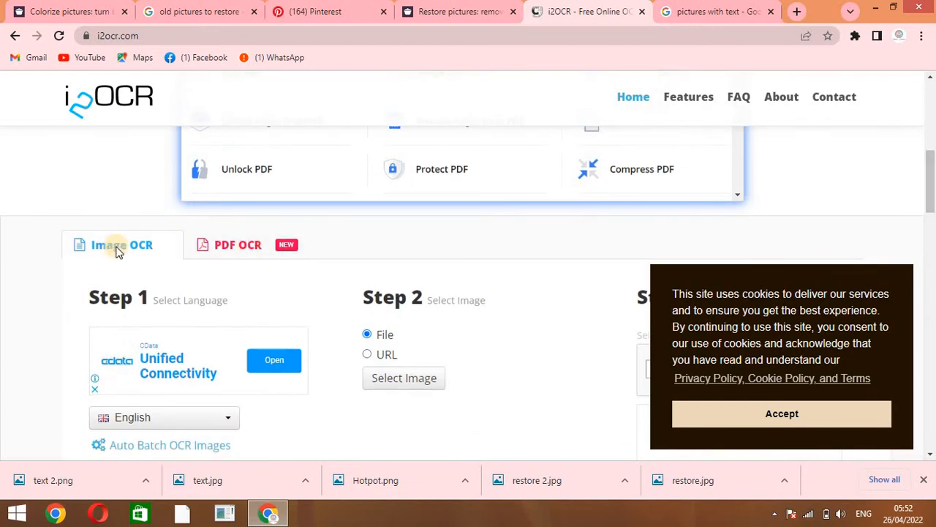
click(121, 244)
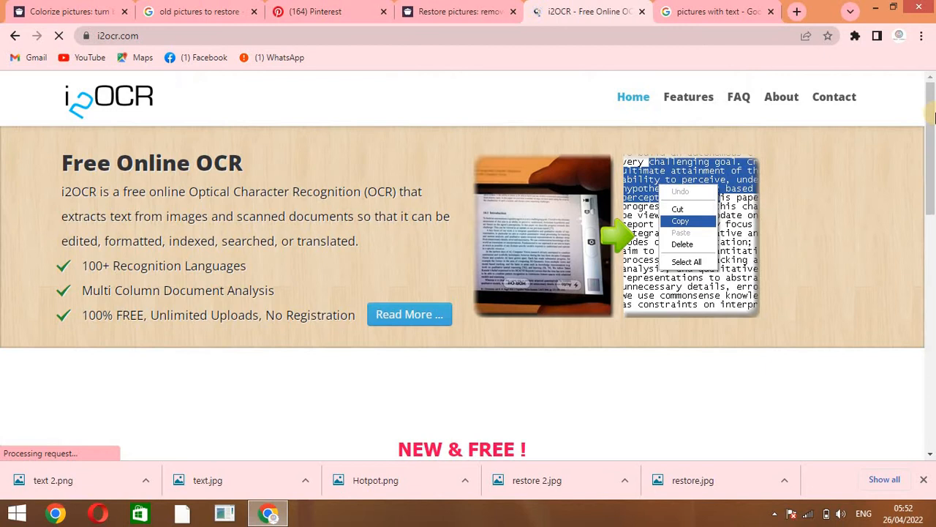
scroll(down, 3)
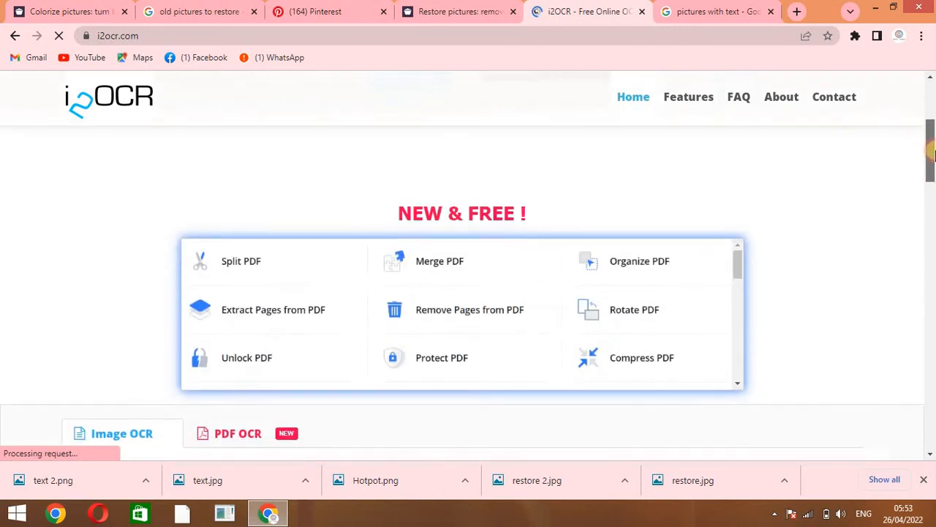
scroll(down, 3)
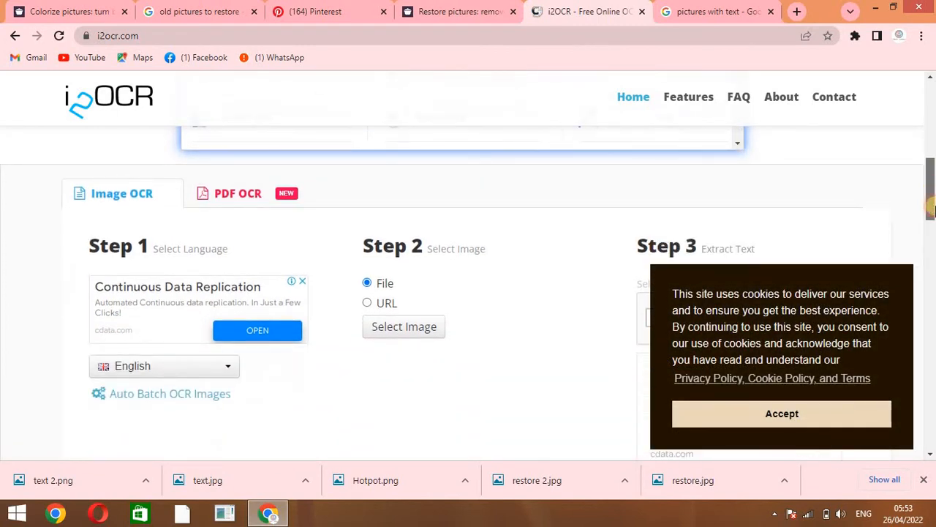
scroll(down, 3)
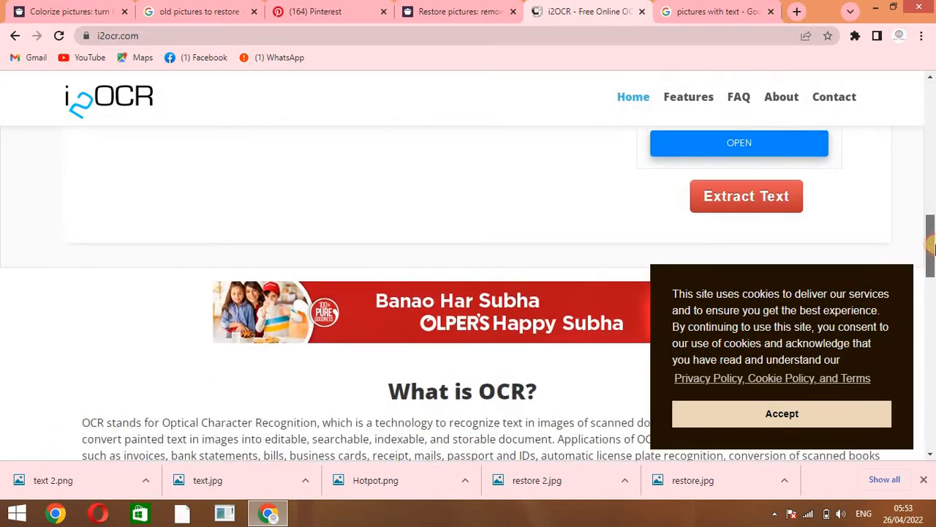
Attempt Extract Text without the captcha, getting the 'Select Captcha Checkbox' warning.
click(747, 197)
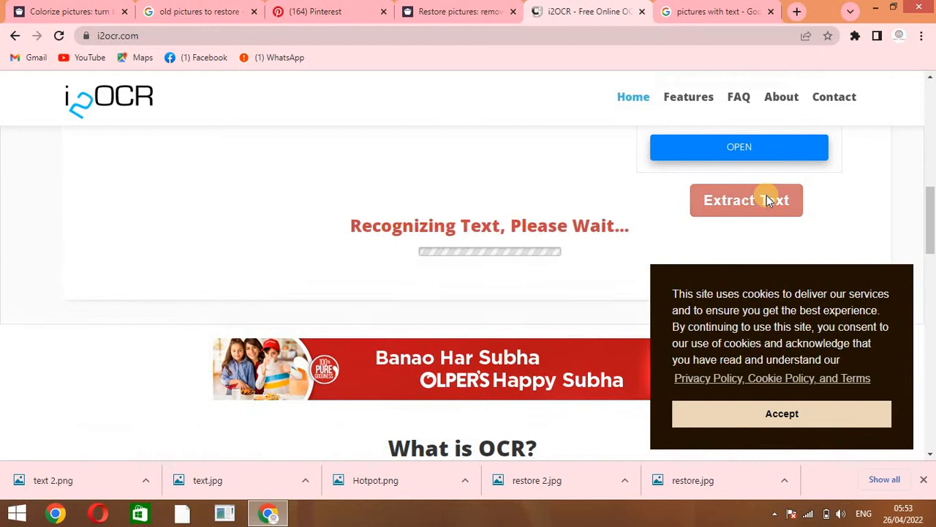
click(746, 199)
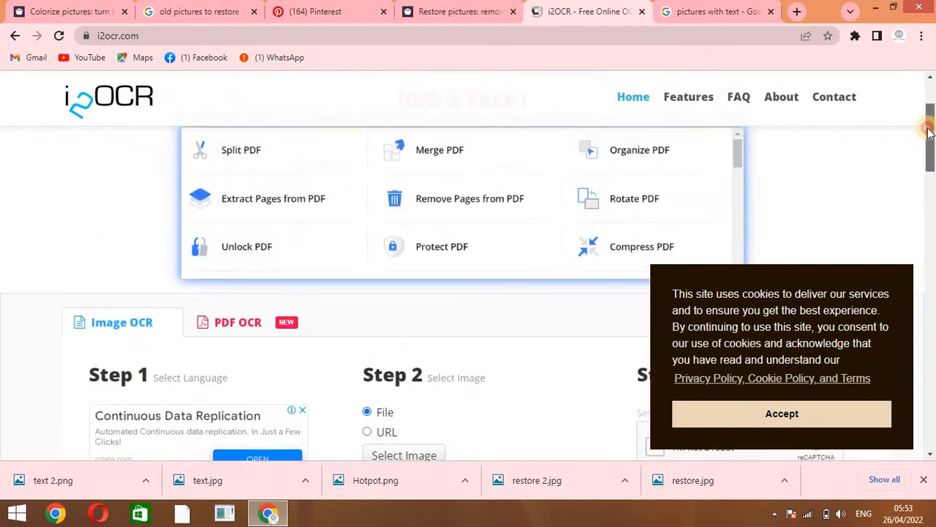
scroll(up, 3)
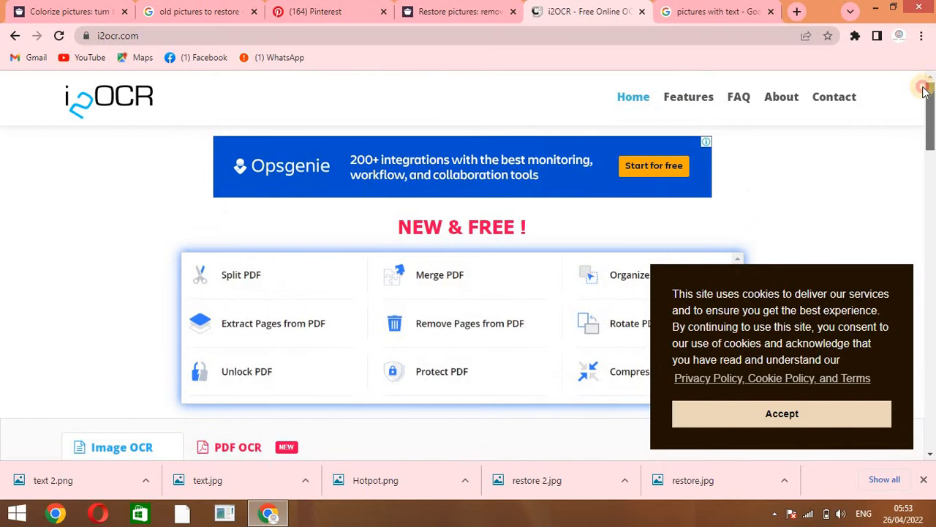
scroll(down, 3)
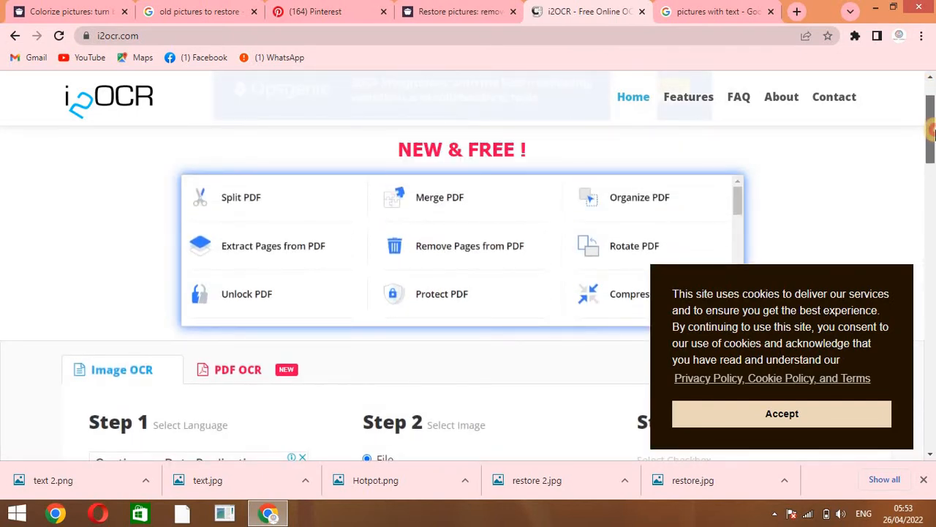
scroll(down, 3)
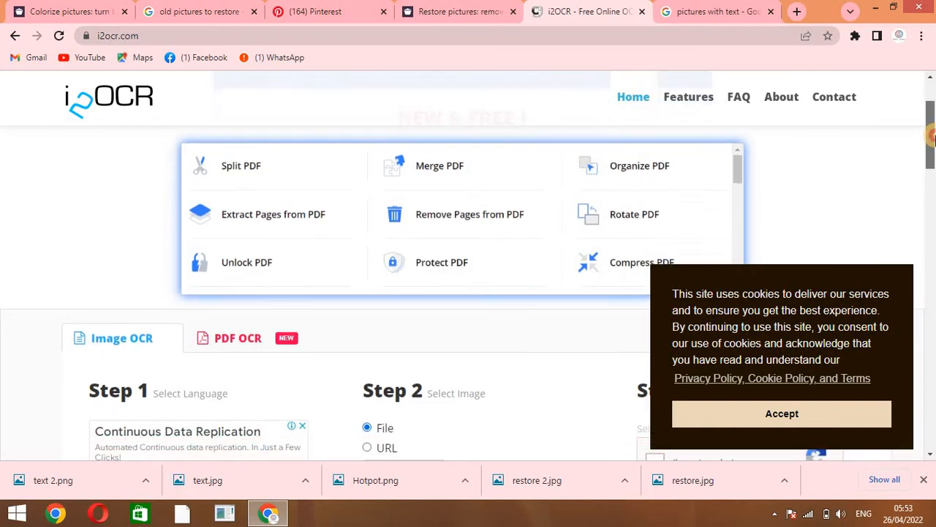
scroll(down, 3)
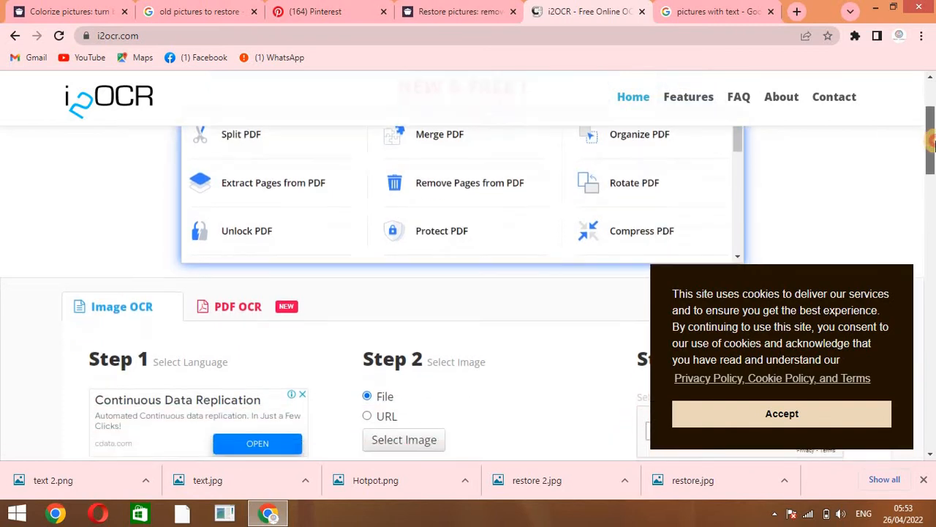
scroll(down, 3)
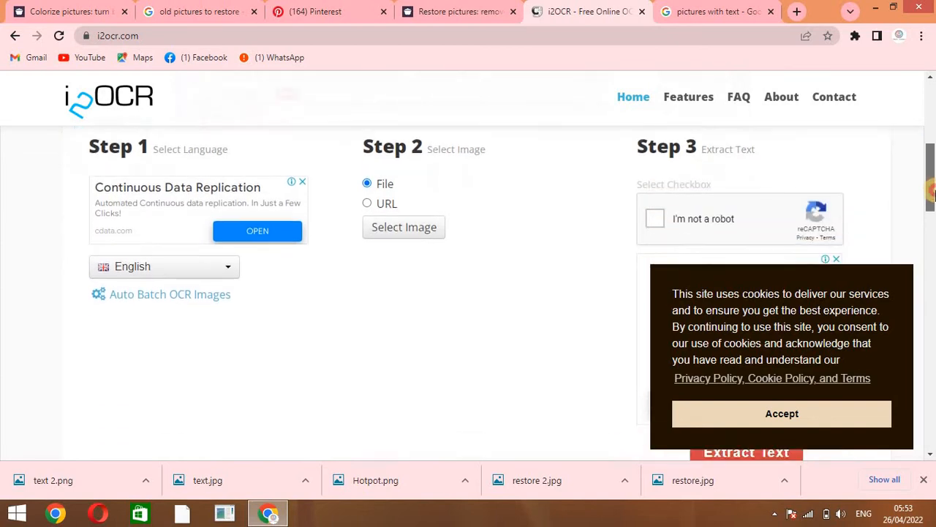
scroll(down, 3)
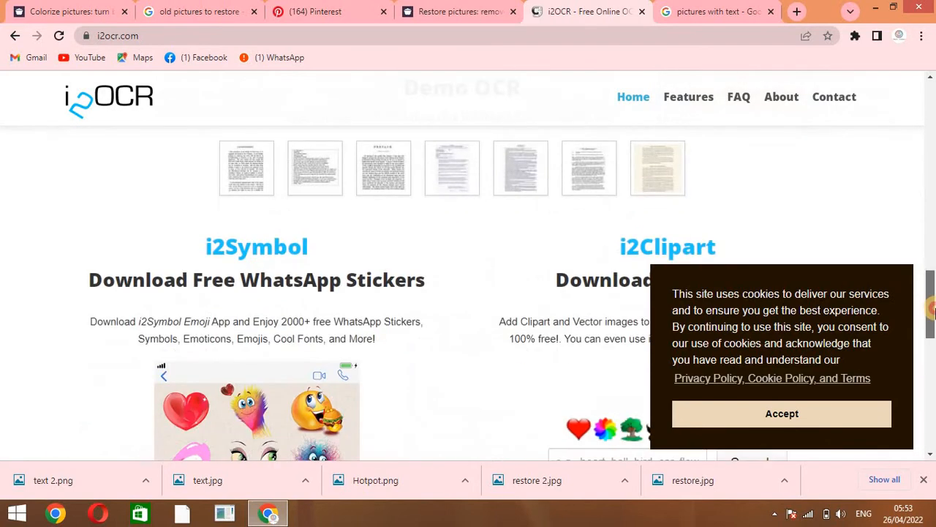
scroll(down, 3)
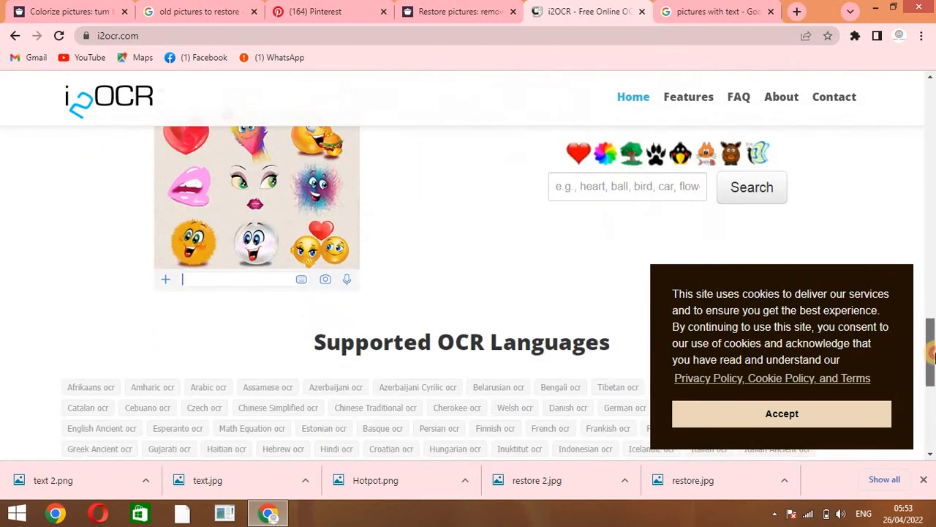
scroll(down, 3)
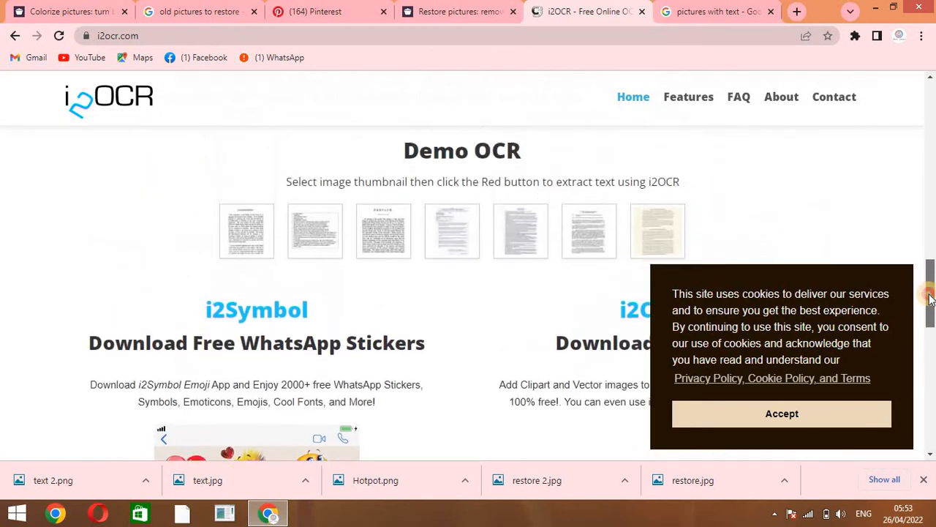
scroll(up, 3)
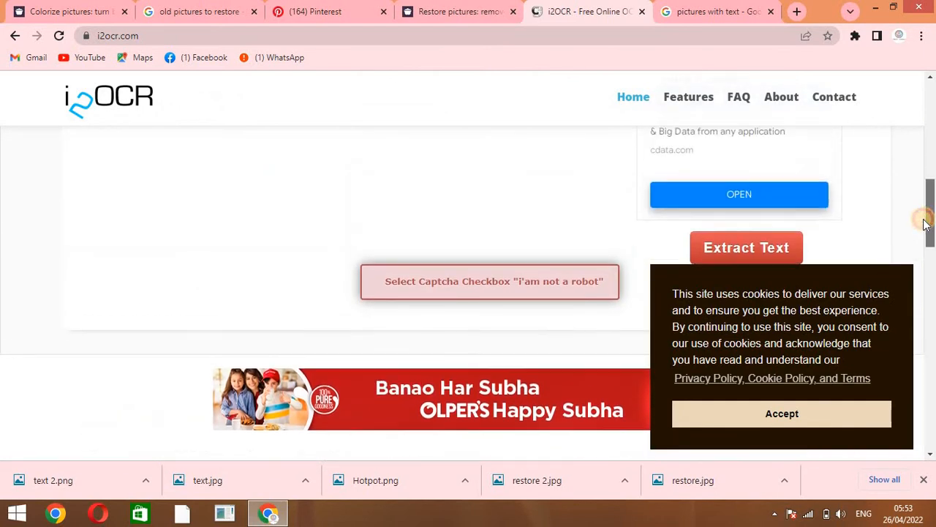
scroll(down, 3)
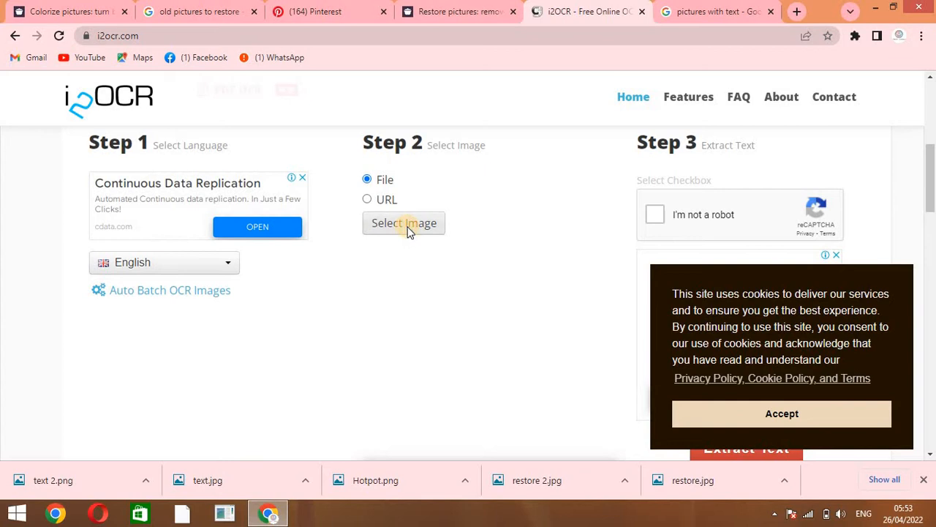
click(404, 222)
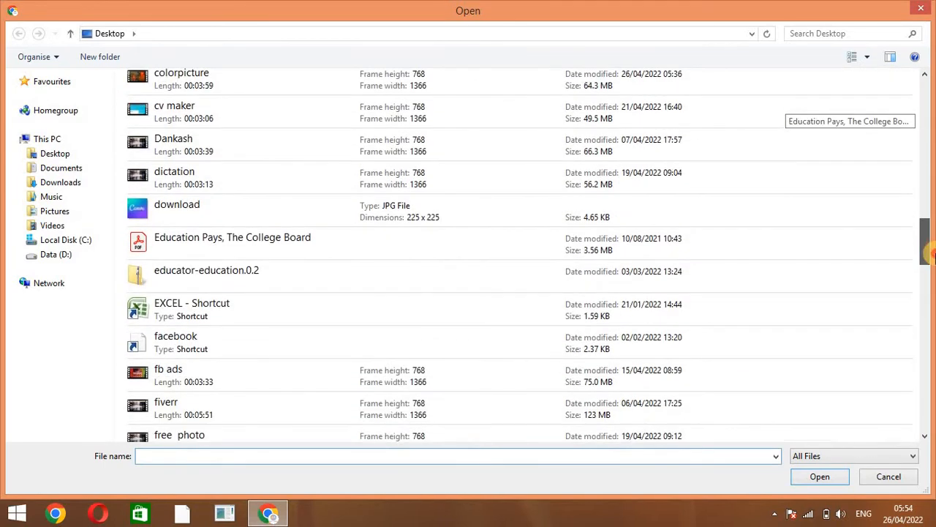
scroll(down, 3)
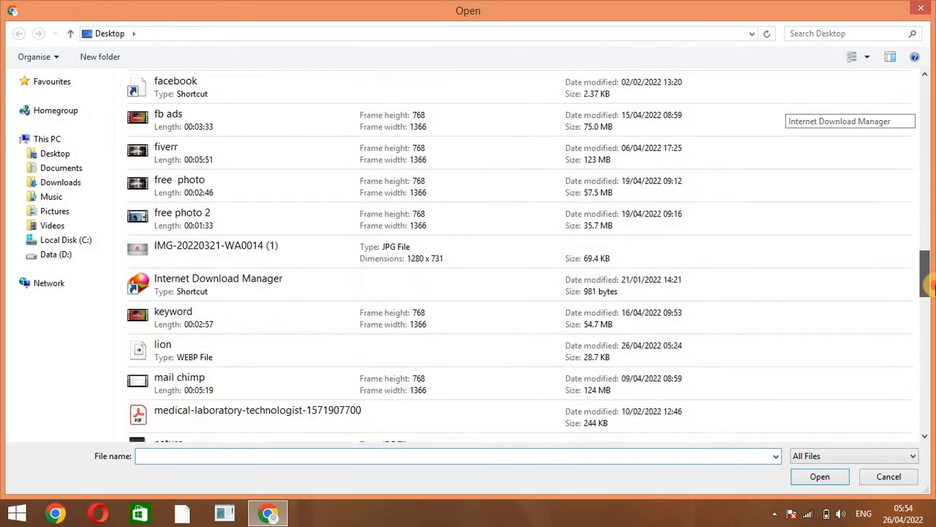
scroll(down, 3)
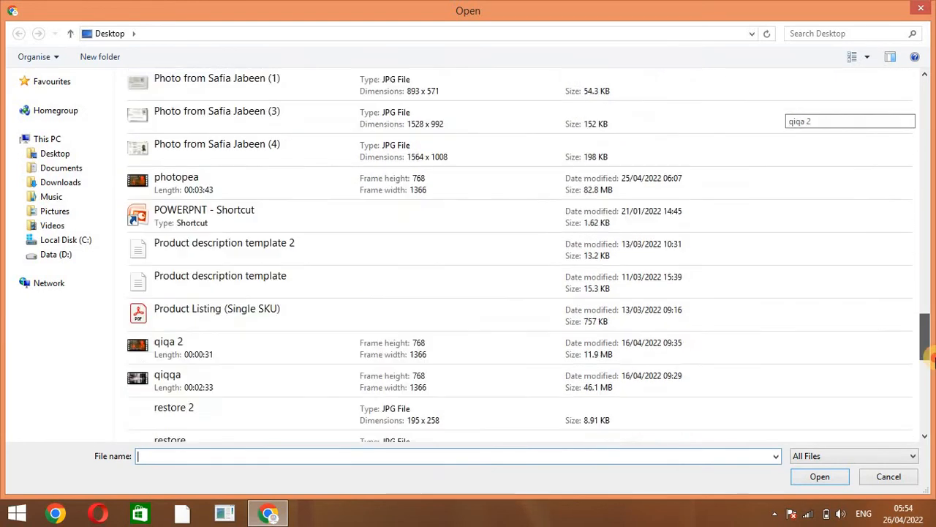
scroll(down, 3)
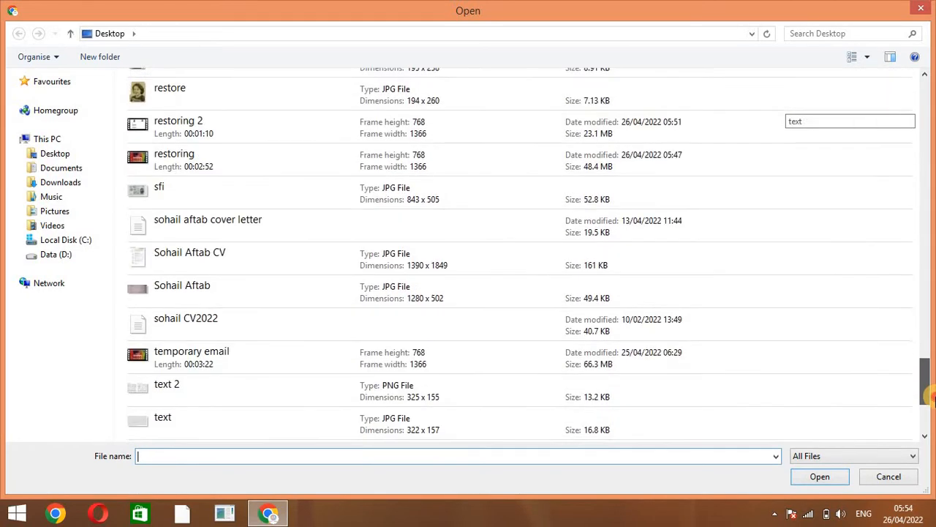
scroll(down, 3)
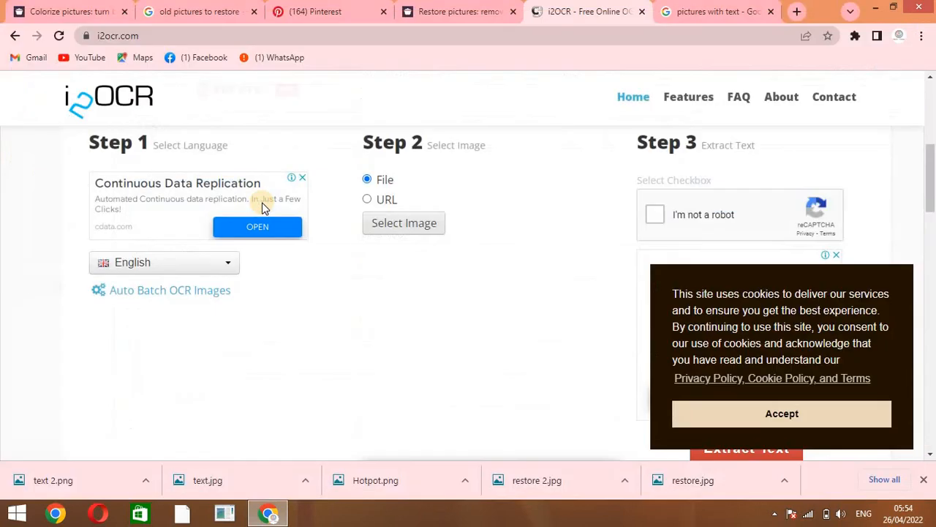
Select text 2.png as the source image and start the reCAPTCHA check.
click(403, 223)
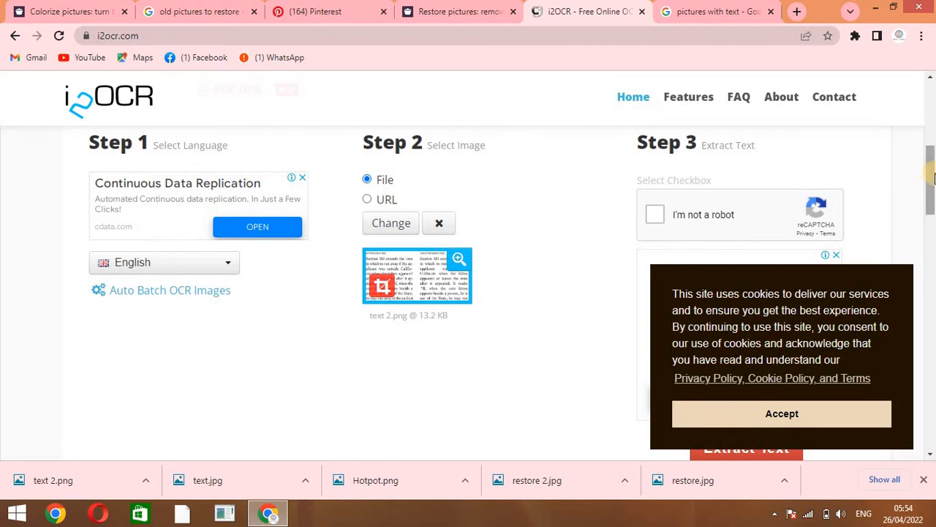
scroll(down, 3)
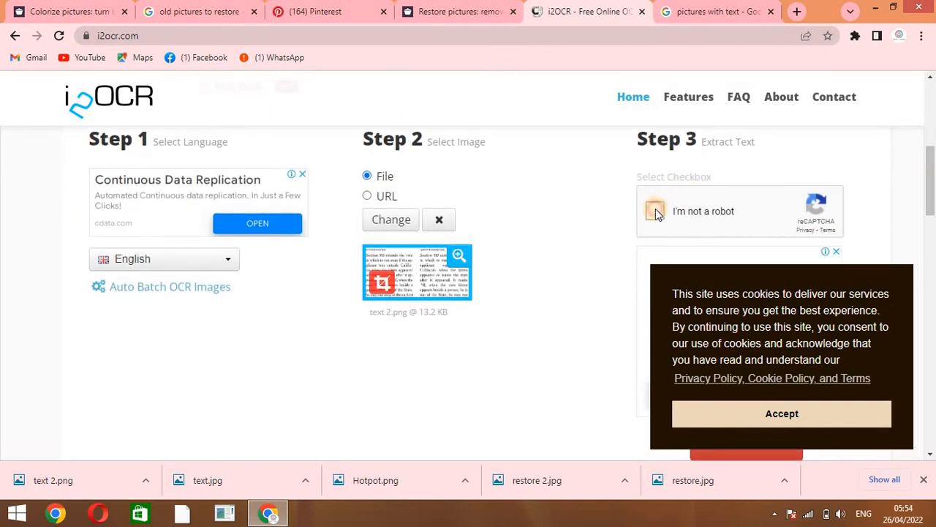
click(657, 210)
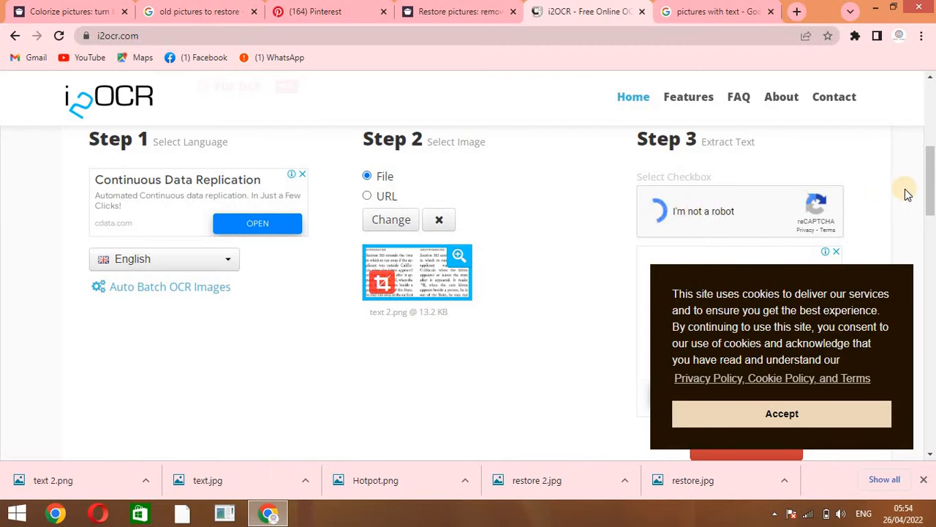
click(659, 211)
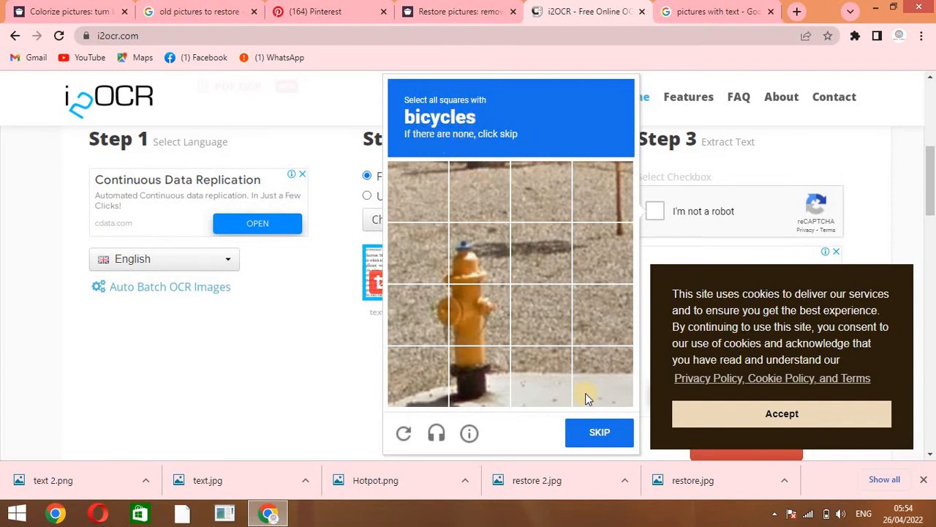
Skip the bicycles challenge, mark the motorcycle tiles and verify to pass the captcha.
click(600, 431)
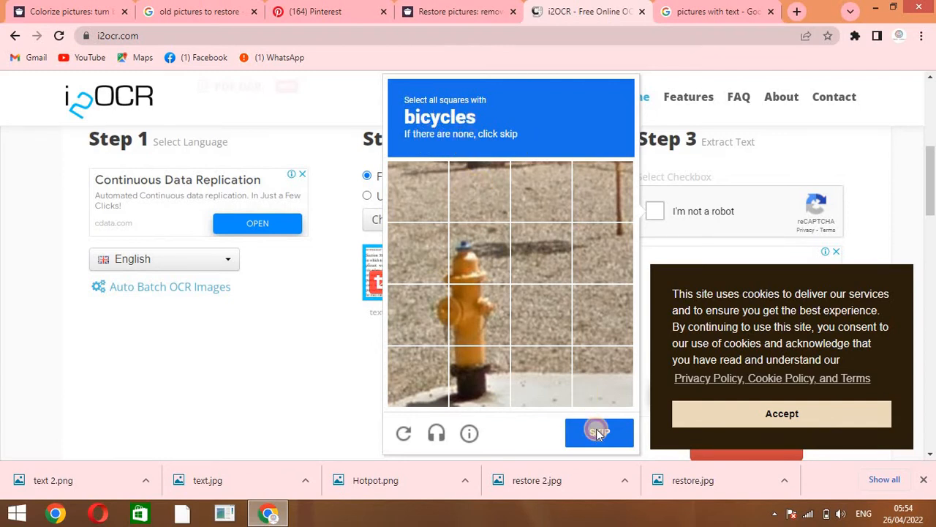
click(600, 432)
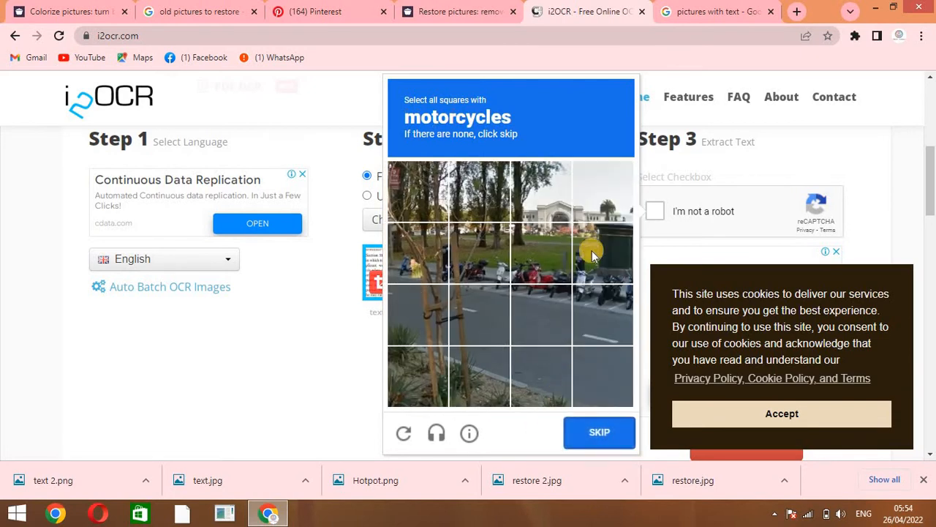
mouse_move(577, 278)
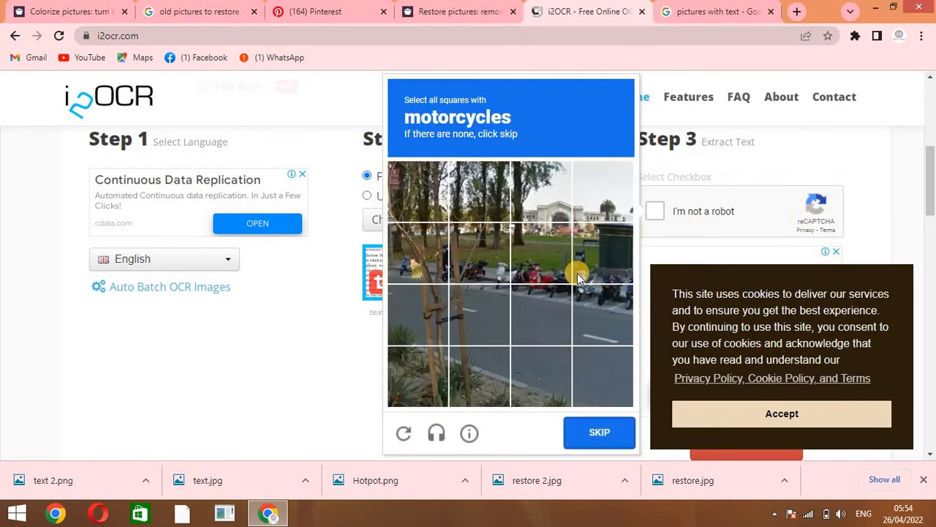
click(418, 252)
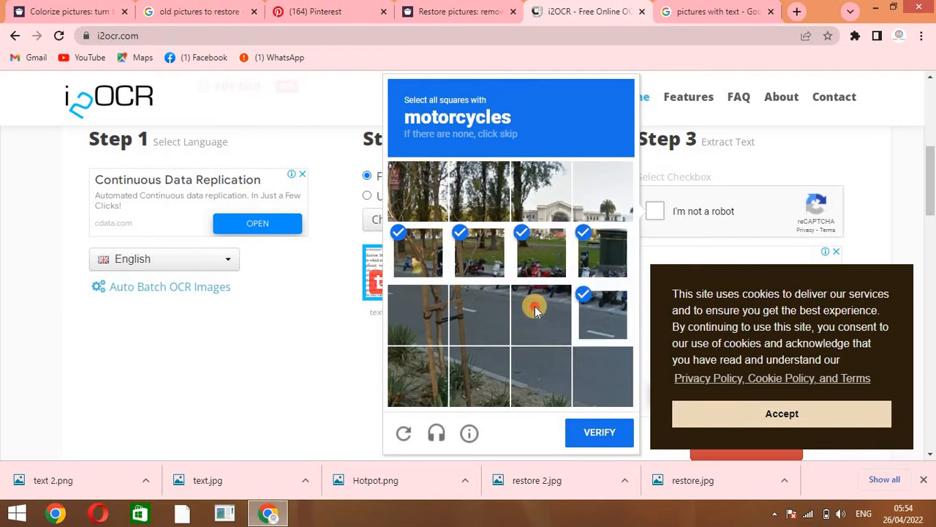
click(480, 315)
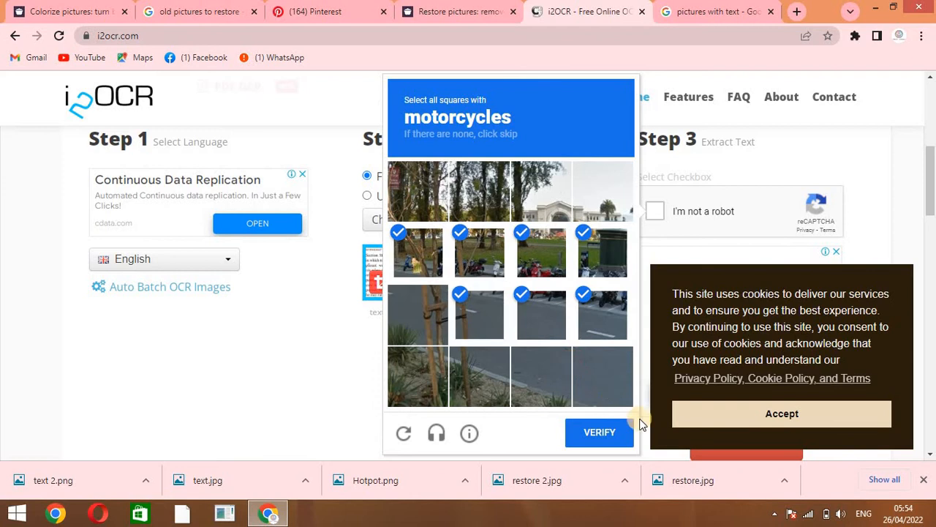
click(600, 432)
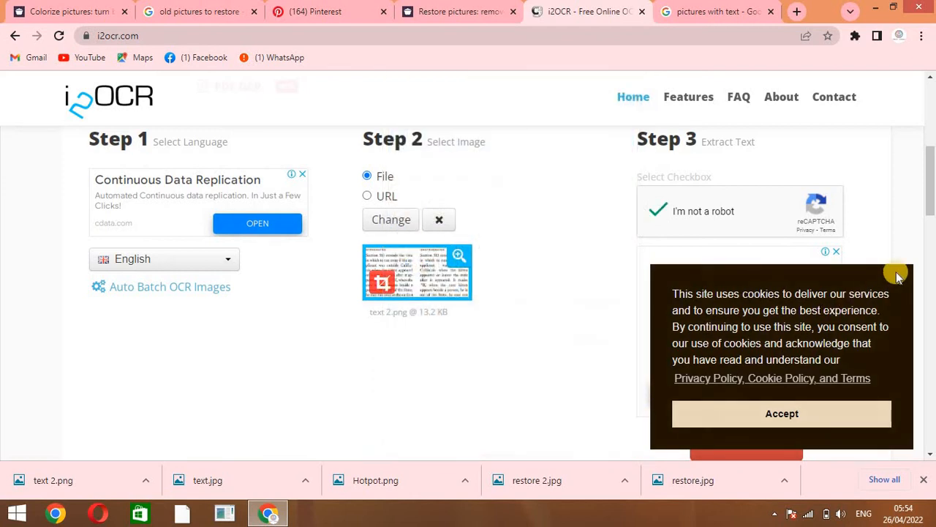
Run Extract Text on text 2.png and view the recognised Section 513 passage in the results panel.
scroll(down, 3)
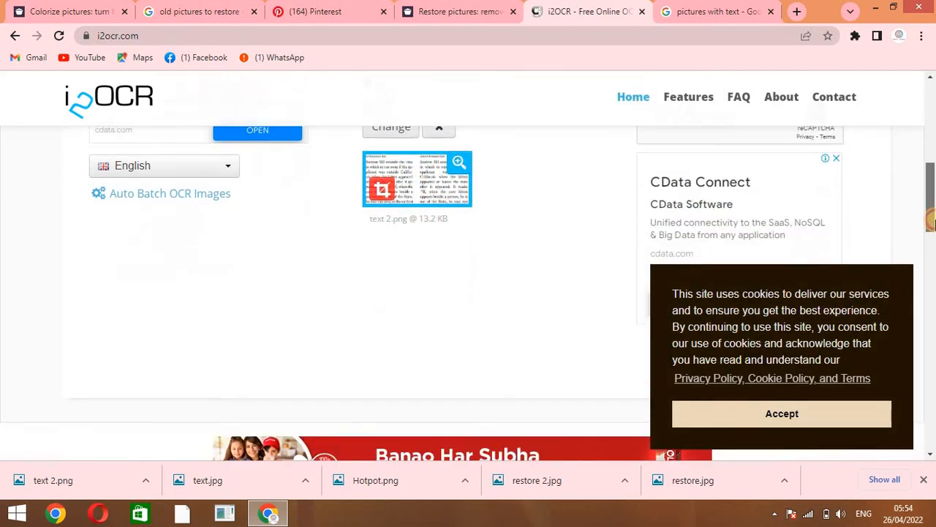
scroll(down, 3)
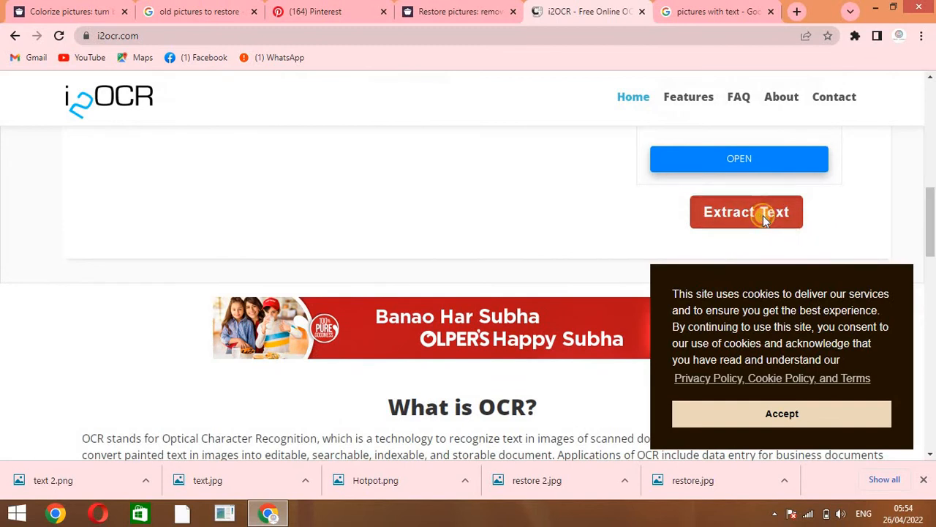
click(747, 210)
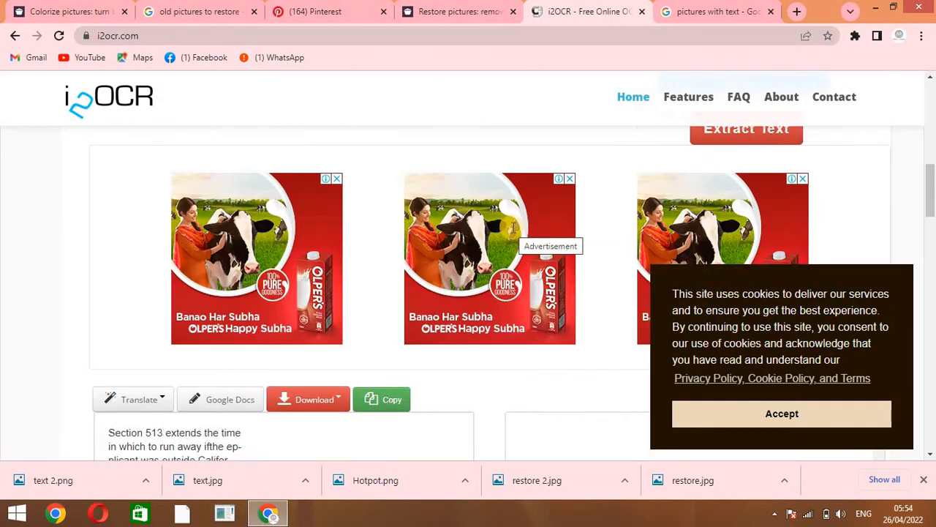
scroll(down, 3)
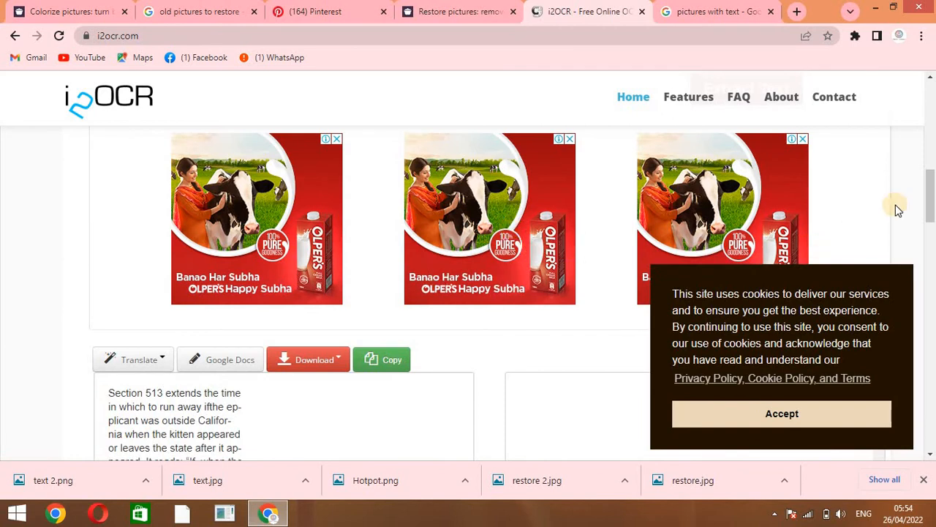
scroll(down, 3)
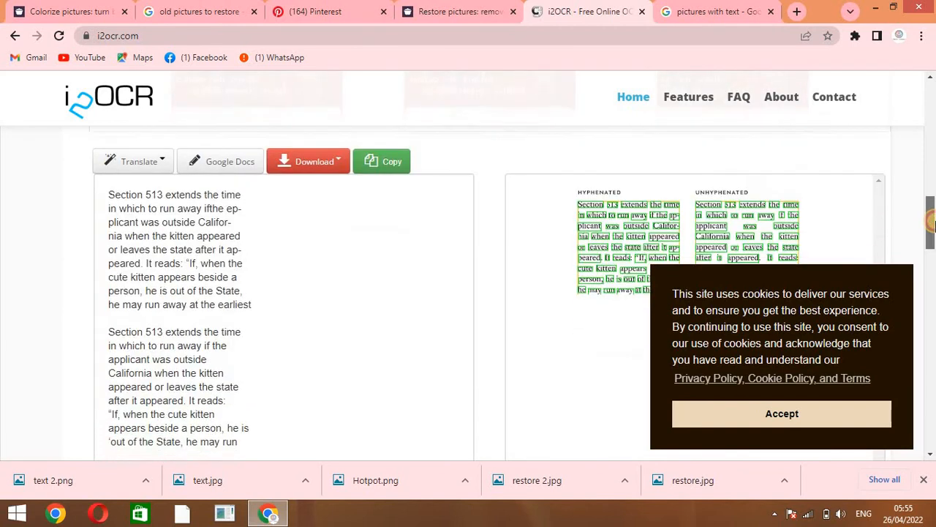
scroll(down, 3)
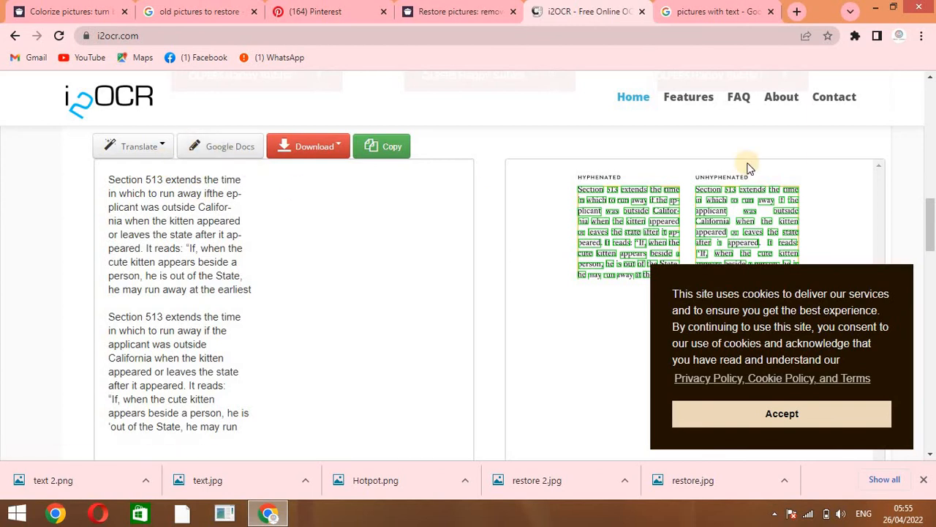
scroll(down, 3)
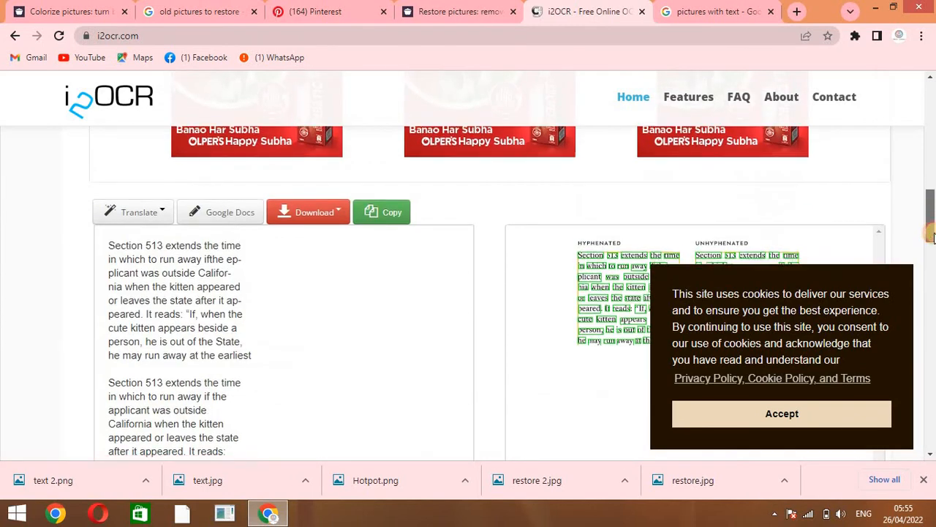
scroll(down, 3)
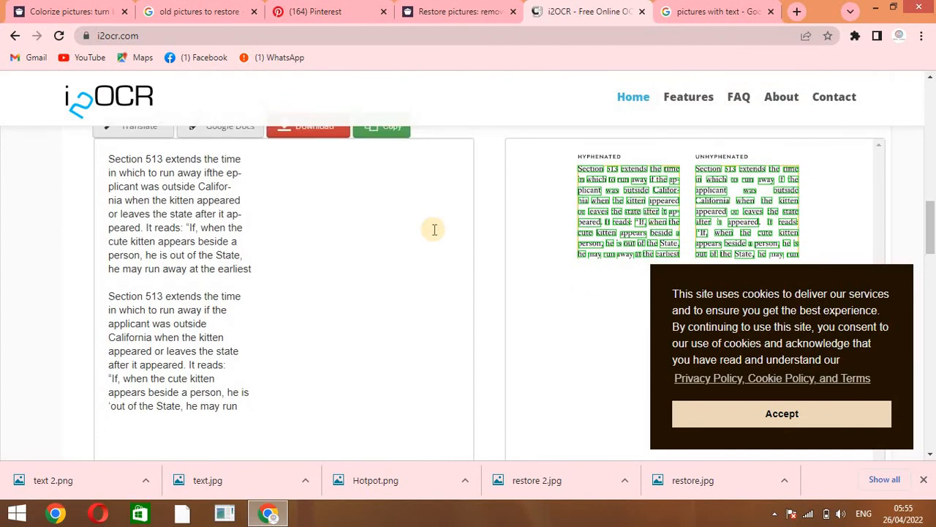